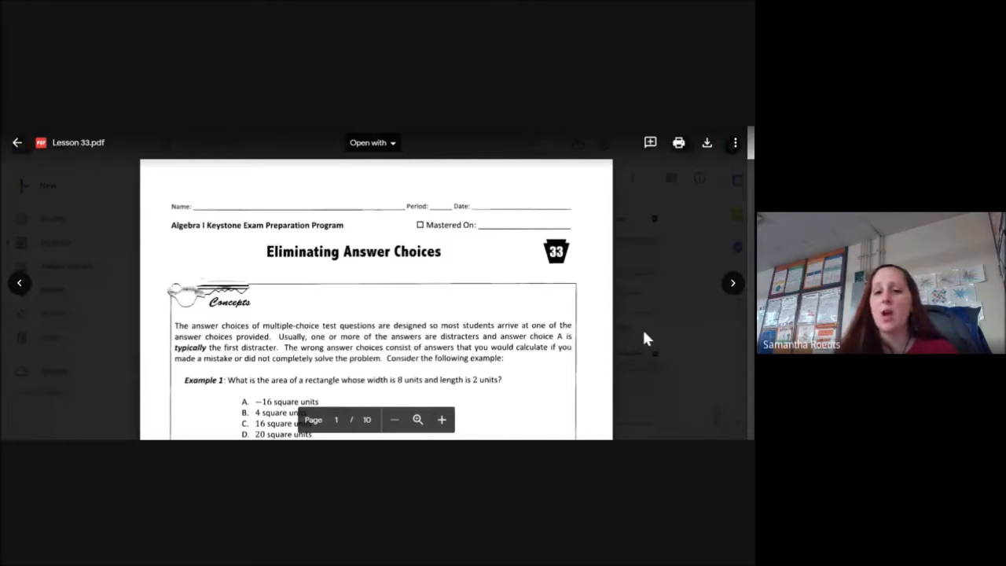
scroll(down, 3)
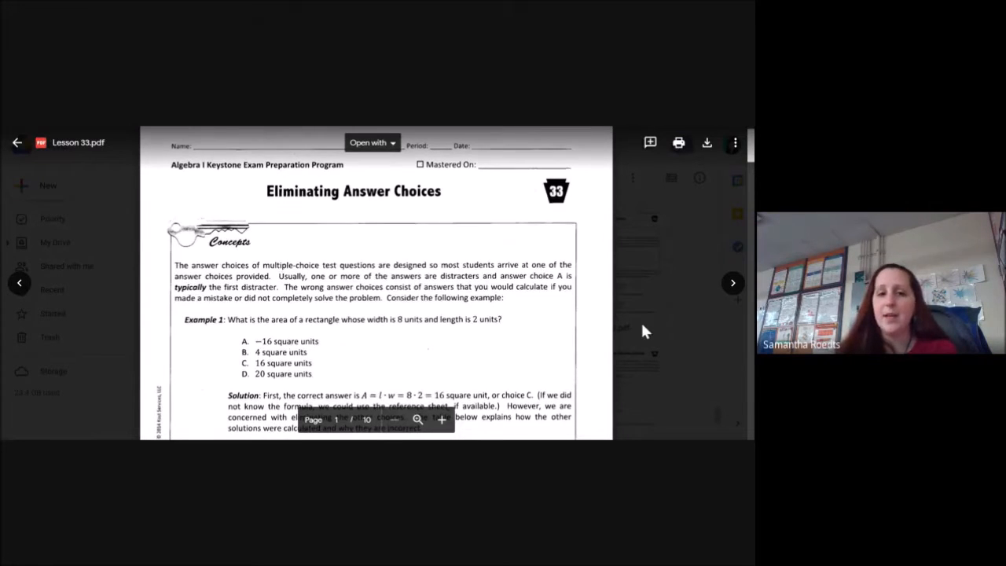
scroll(down, 3)
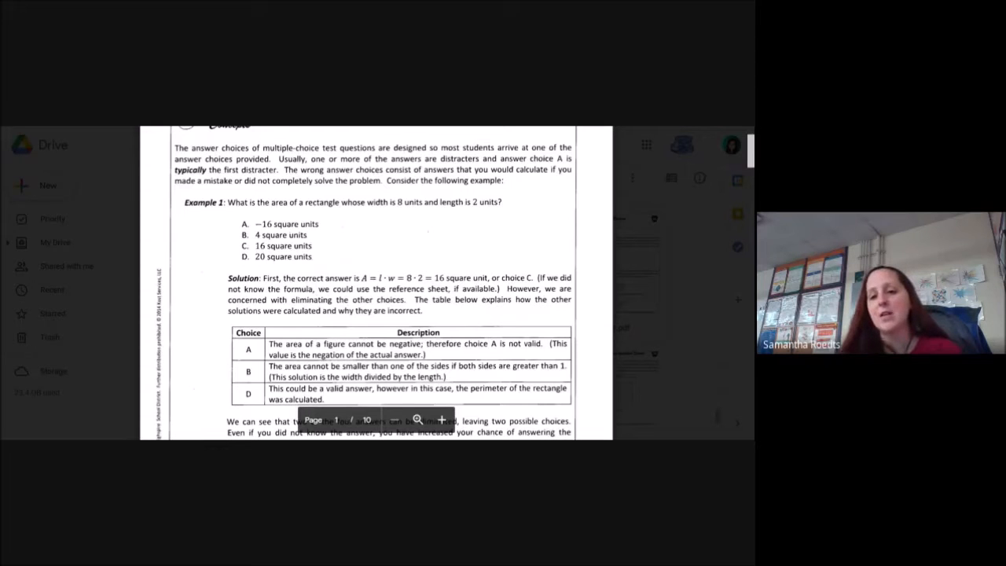
scroll(down, 3)
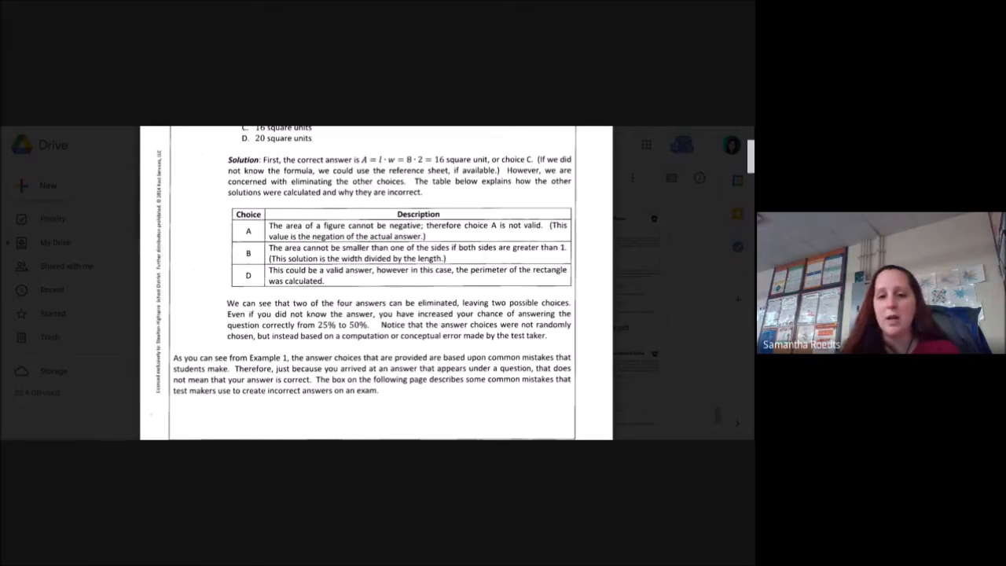
scroll(down, 3)
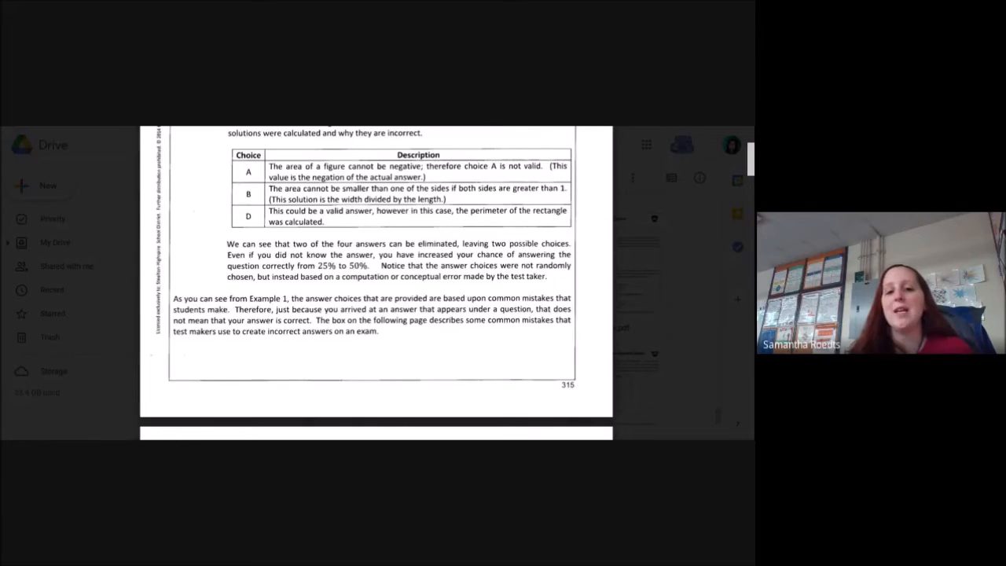
scroll(down, 3)
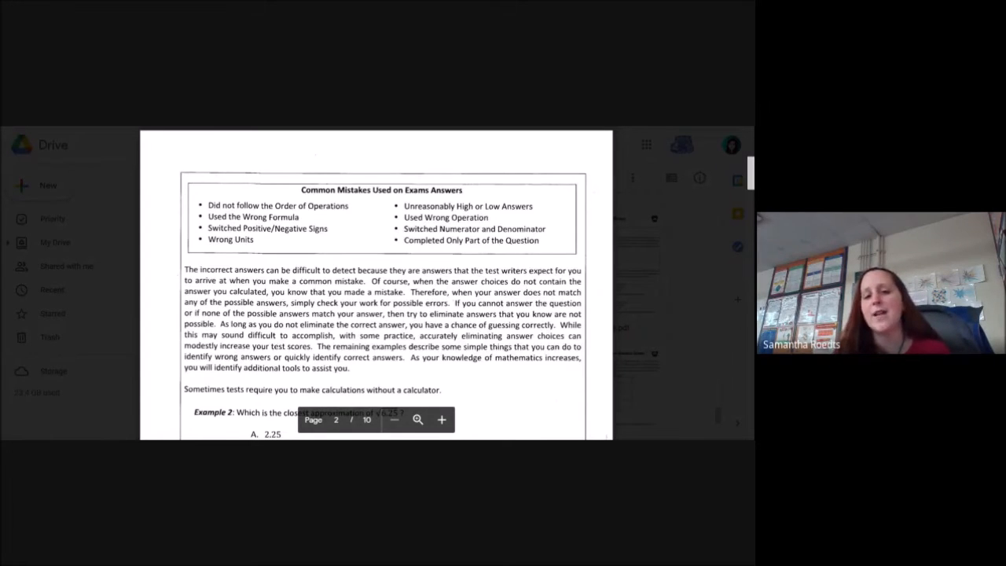
scroll(down, 3)
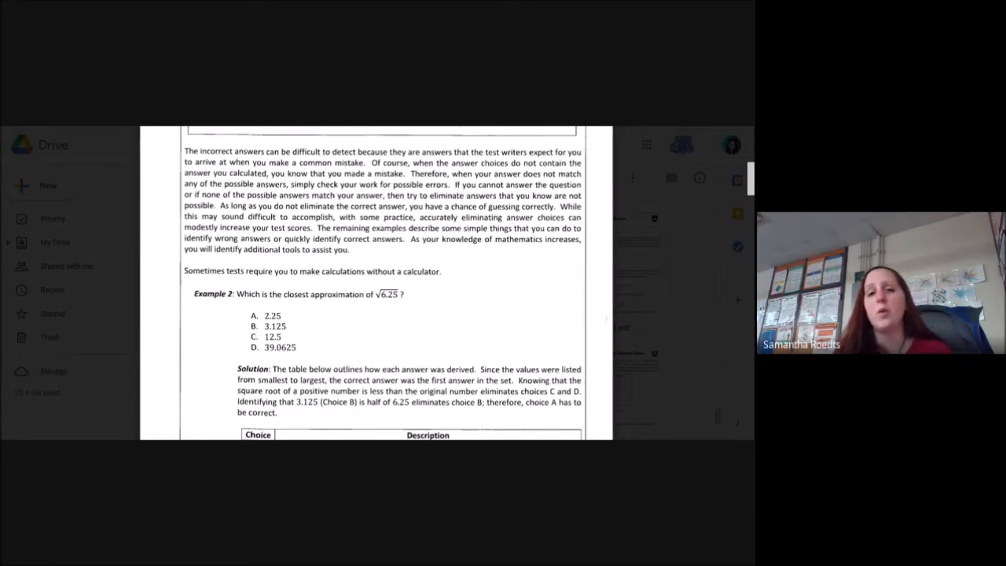
scroll(down, 3)
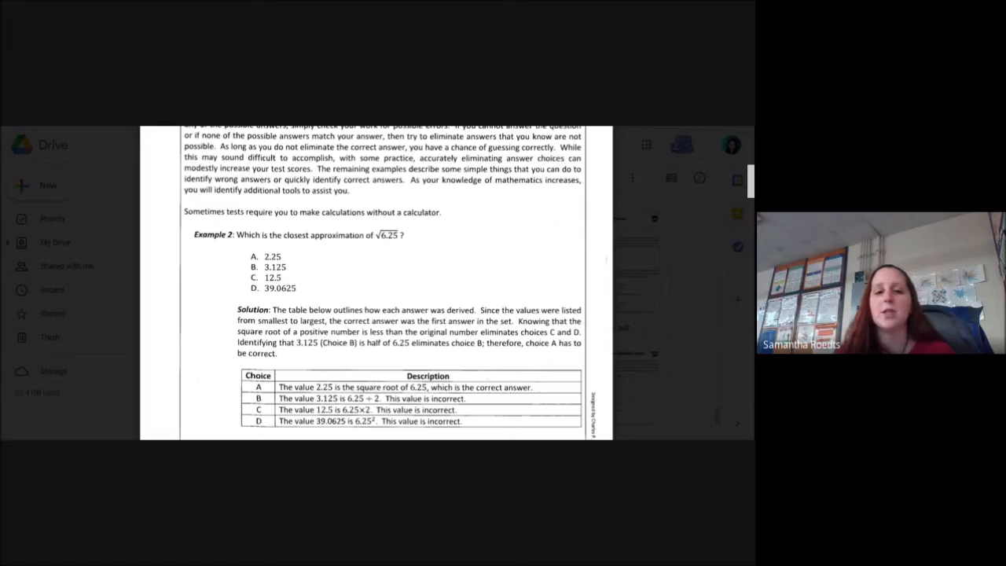
scroll(down, 3)
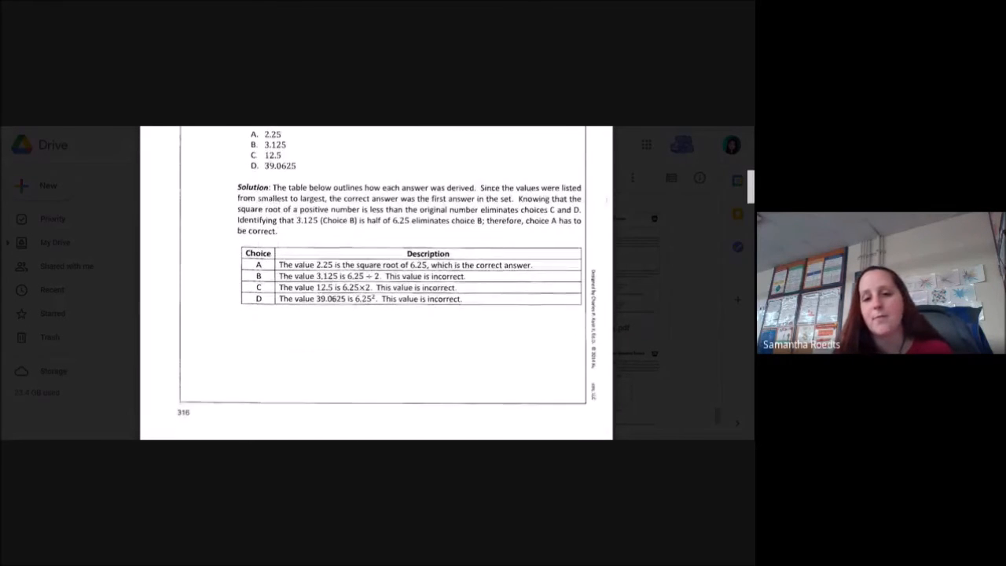
scroll(down, 3)
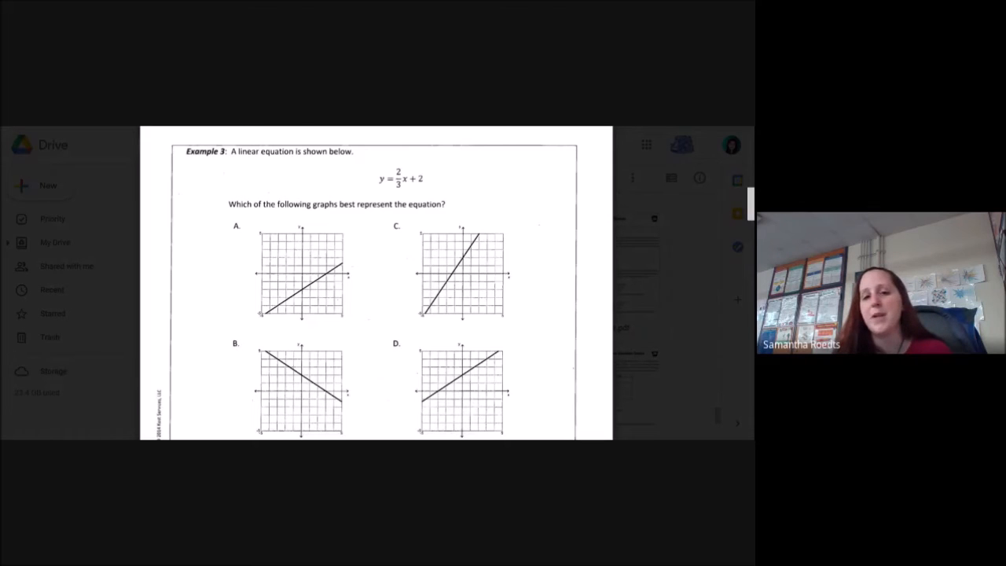
scroll(down, 3)
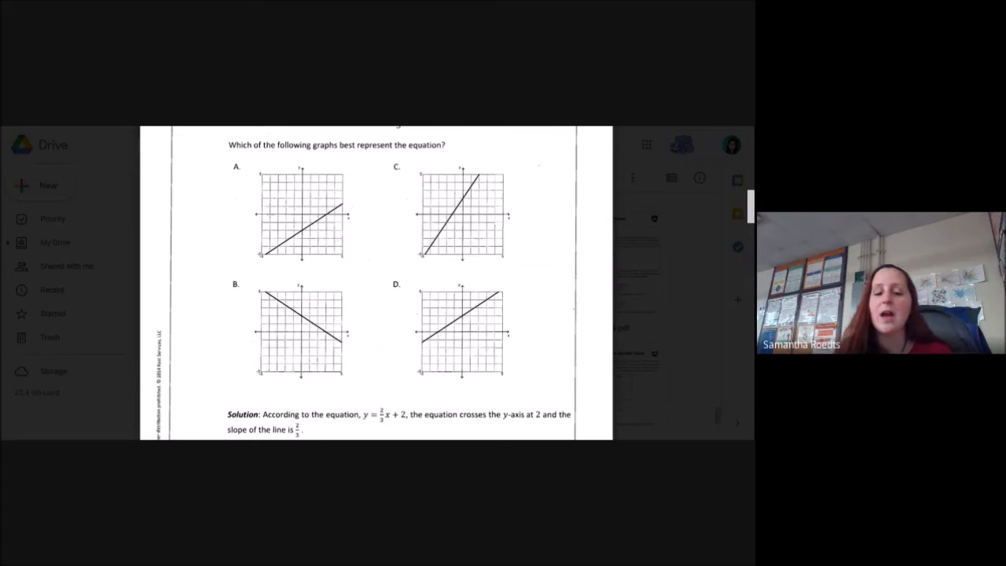
scroll(down, 3)
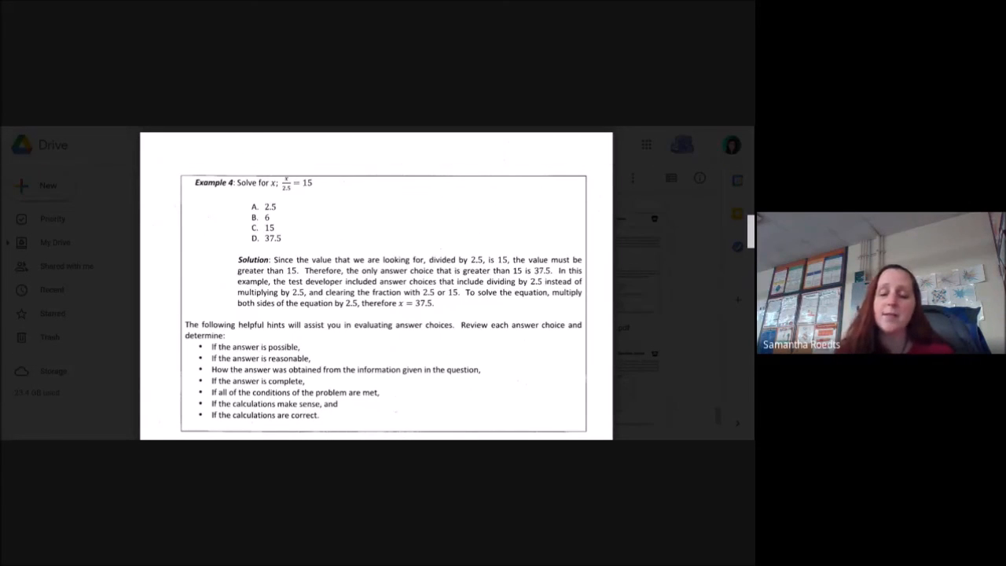
scroll(down, 3)
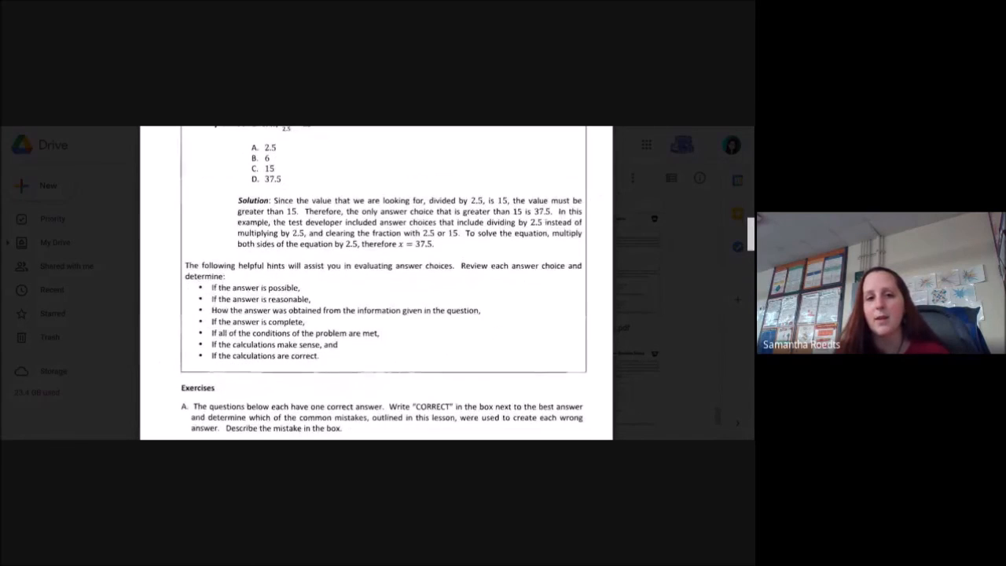